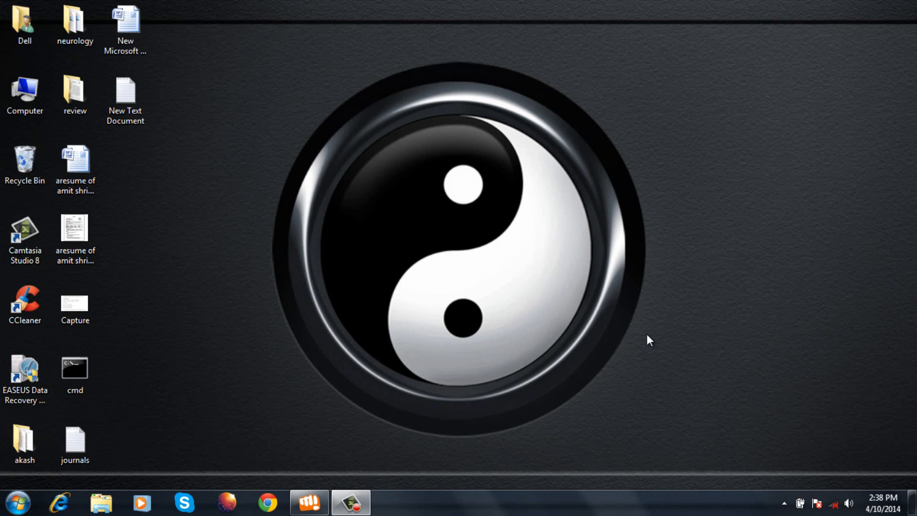
mouse_move(294, 209)
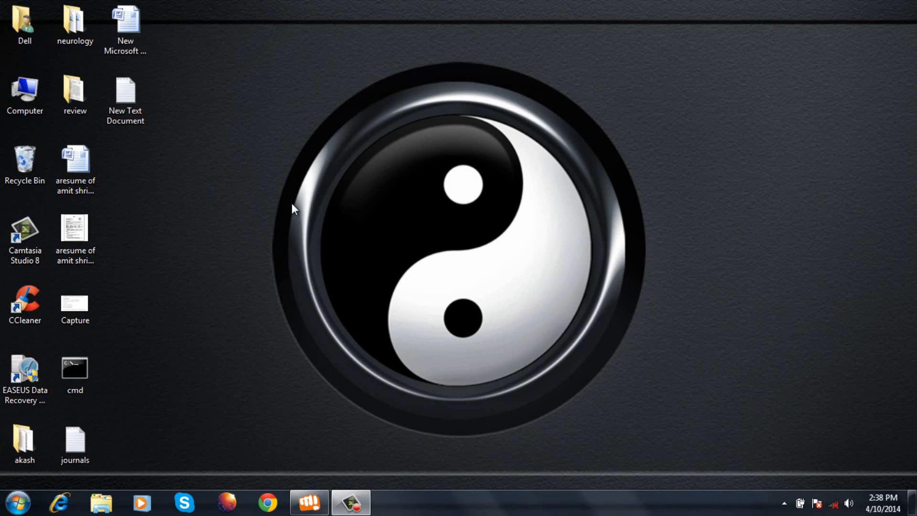
Step: Open the Game (F:) drive from the Computer drive overview in Windows Explorer
click(25, 93)
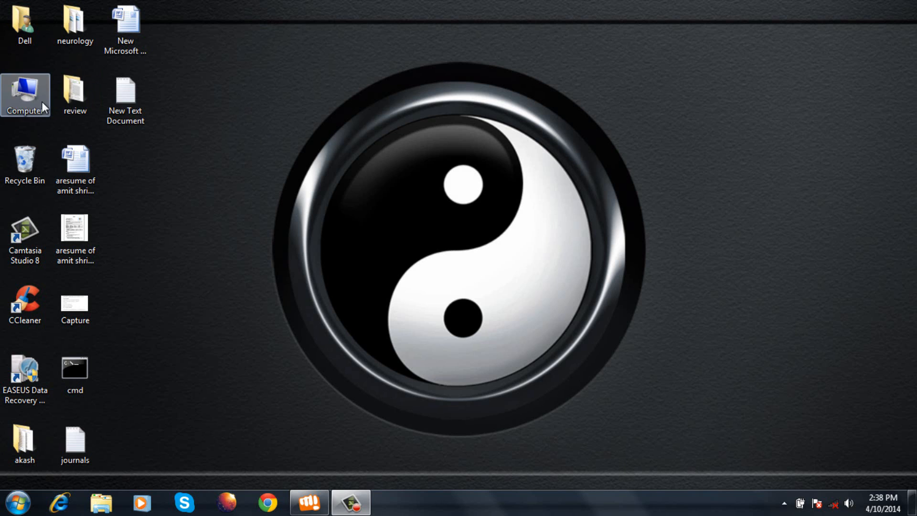
double_click(26, 90)
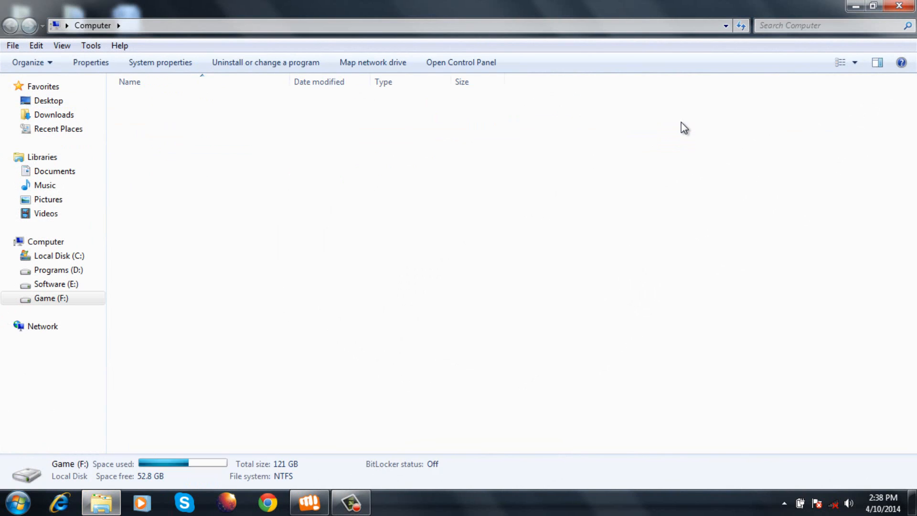
double_click(50, 298)
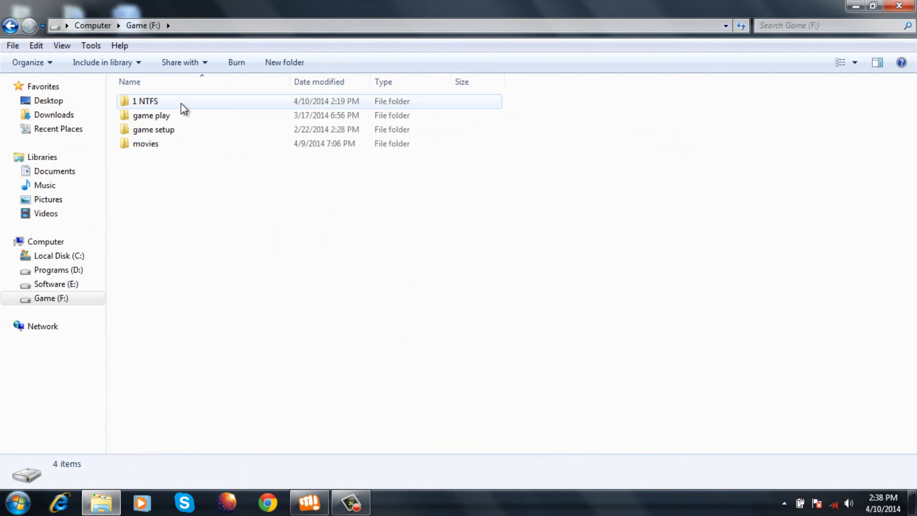
click(92, 25)
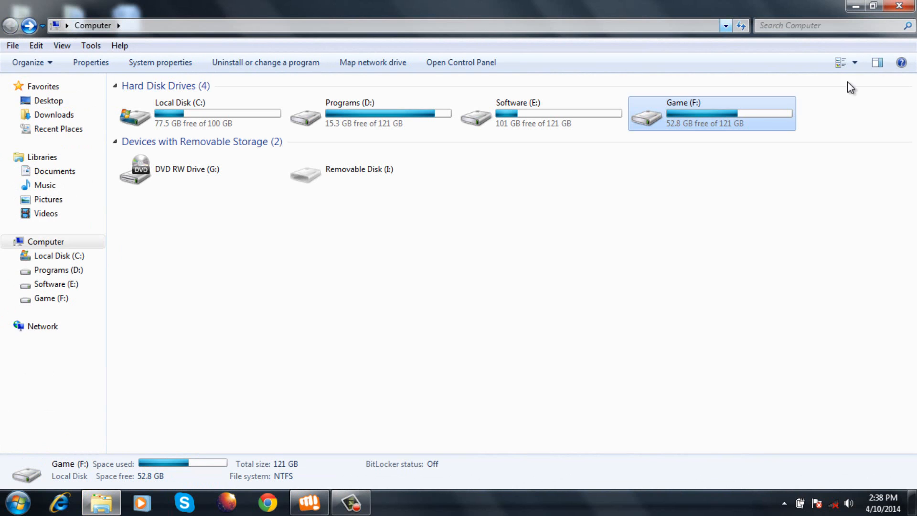
mouse_move(690, 139)
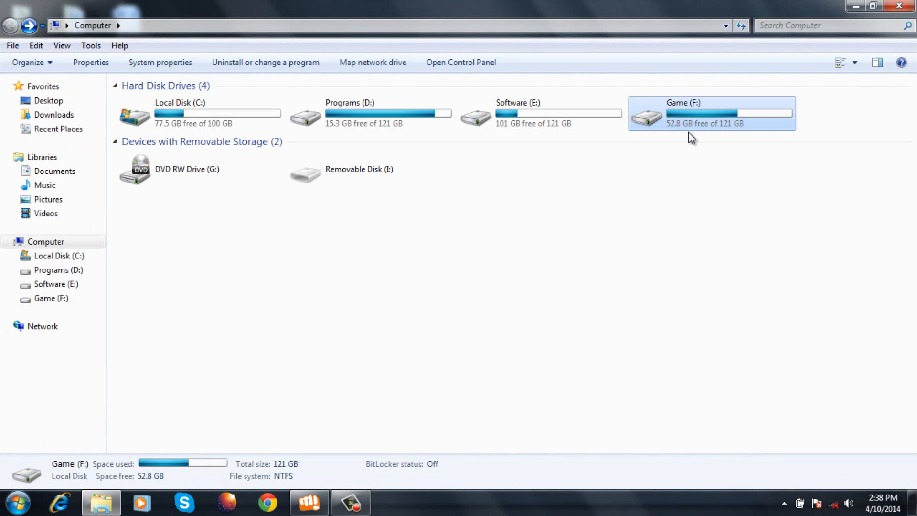
double_click(711, 115)
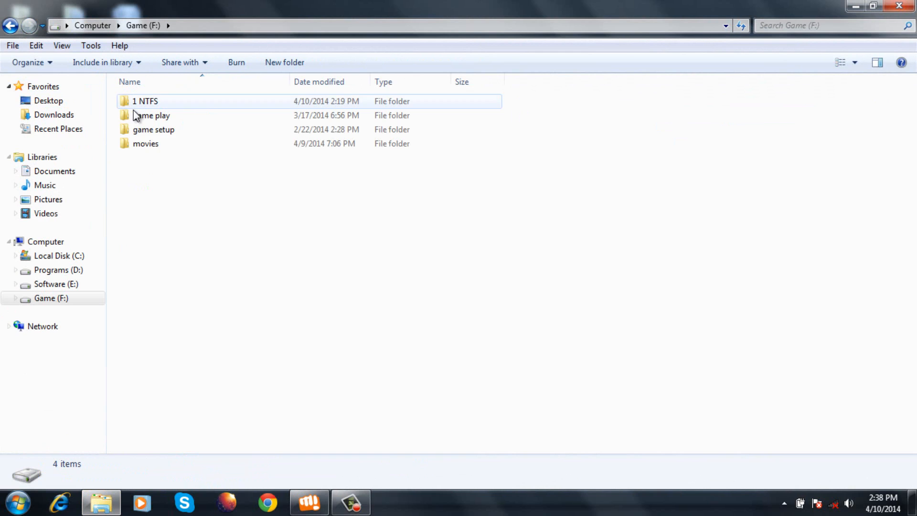
mouse_move(137, 103)
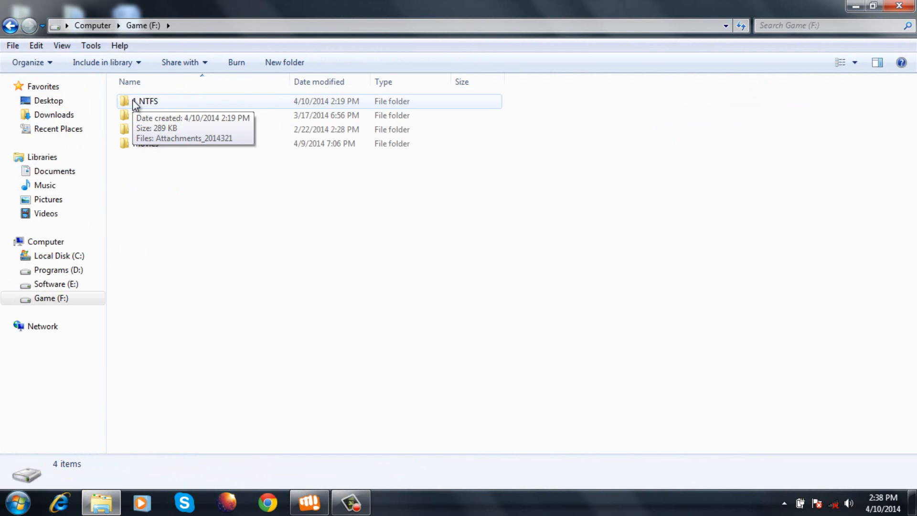
Step: Delete the 1 NTFS folder, confirming its move to the Recycle Bin
click(139, 103)
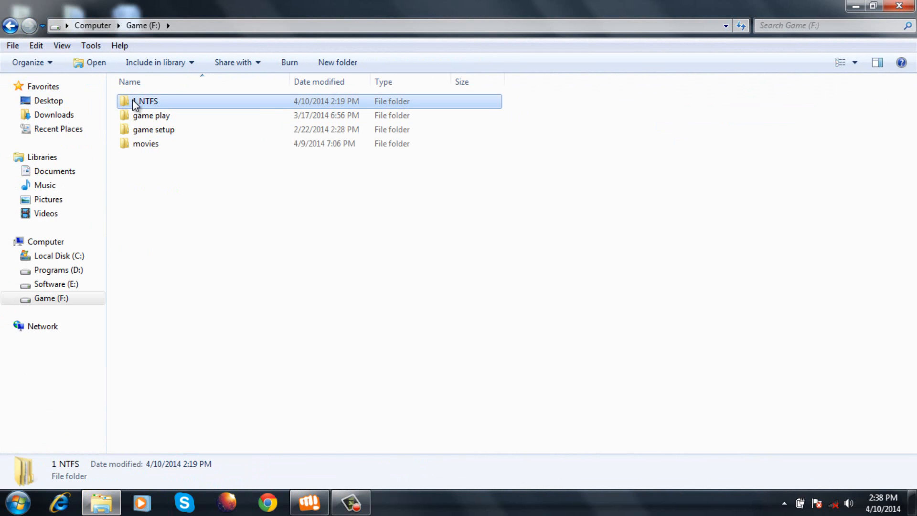
right_click(141, 102)
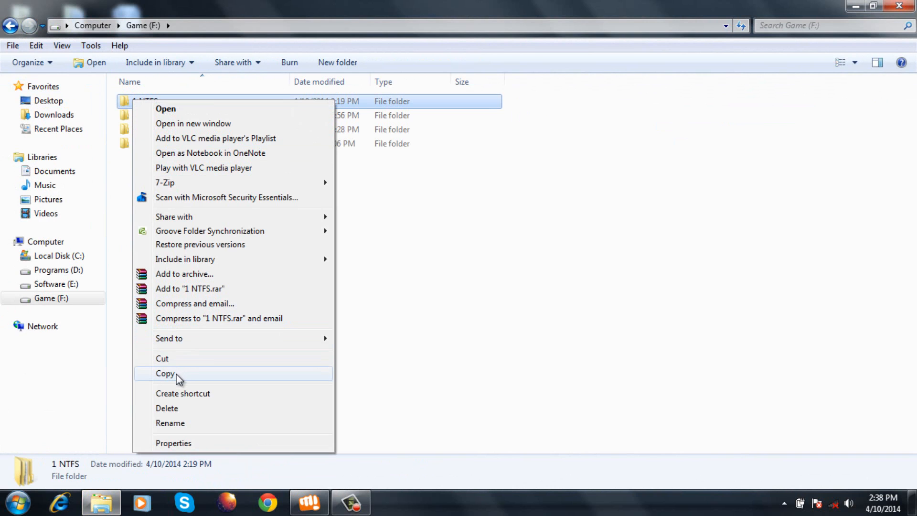
click(167, 408)
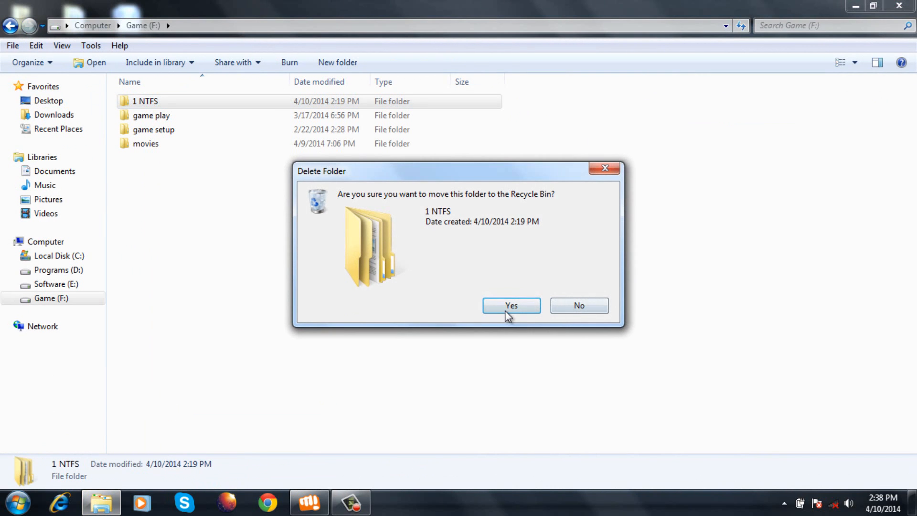
click(511, 305)
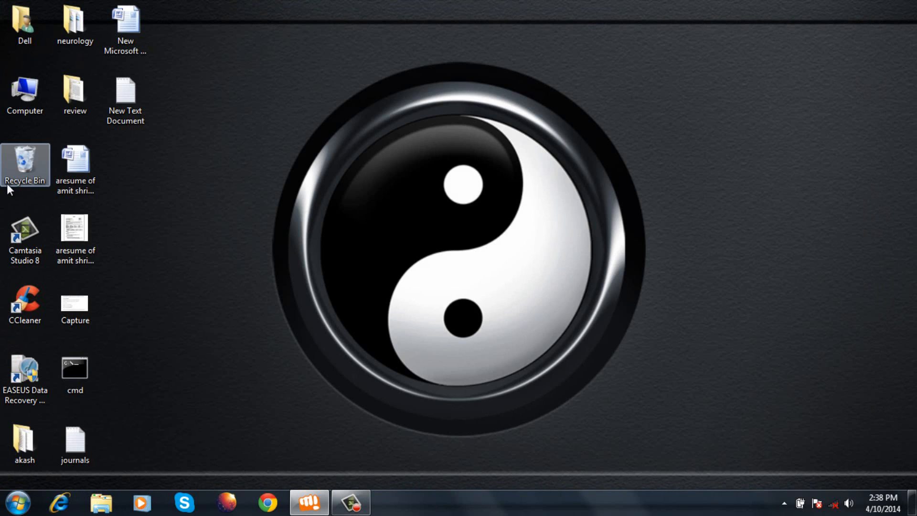
Step: Permanently delete the 1 NTFS folder from the Recycle Bin and confirm
double_click(26, 159)
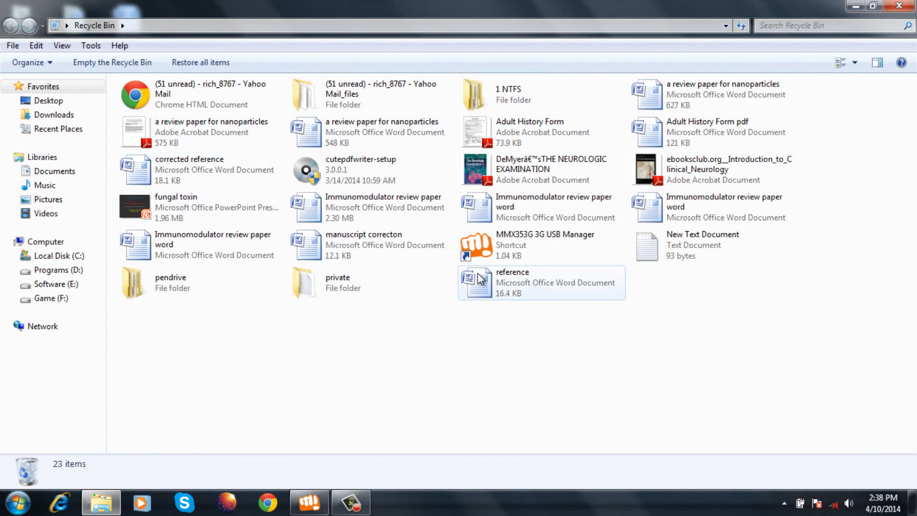
right_click(512, 93)
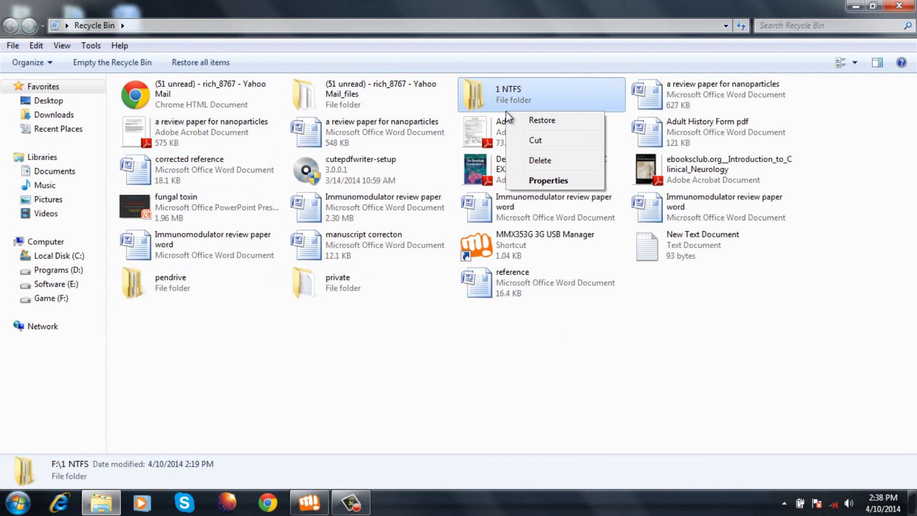
click(540, 160)
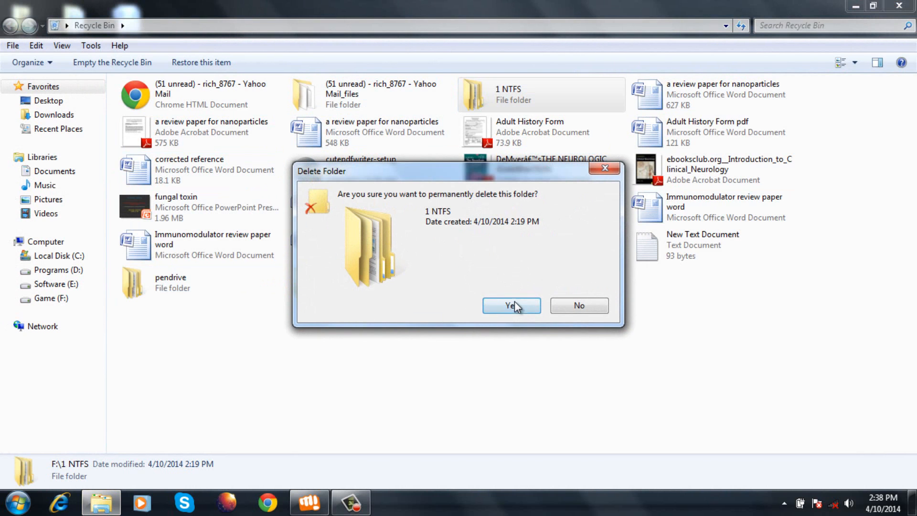
click(510, 305)
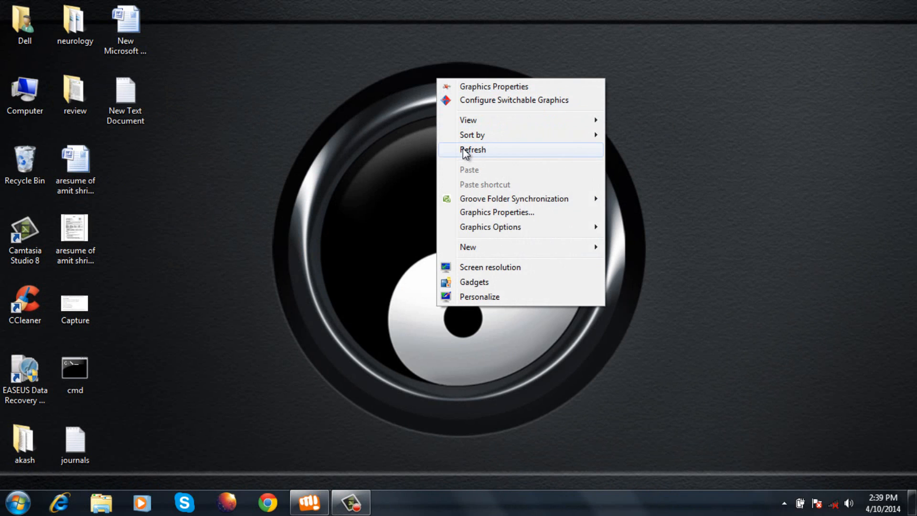
Step: Scan the F: Game partition for deleted files and dismiss the Complete Recovery notice
click(473, 150)
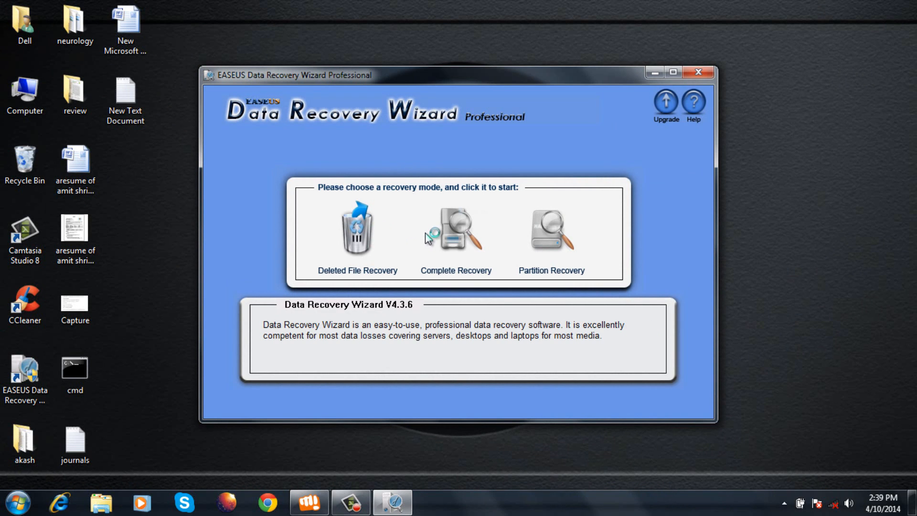
mouse_move(386, 257)
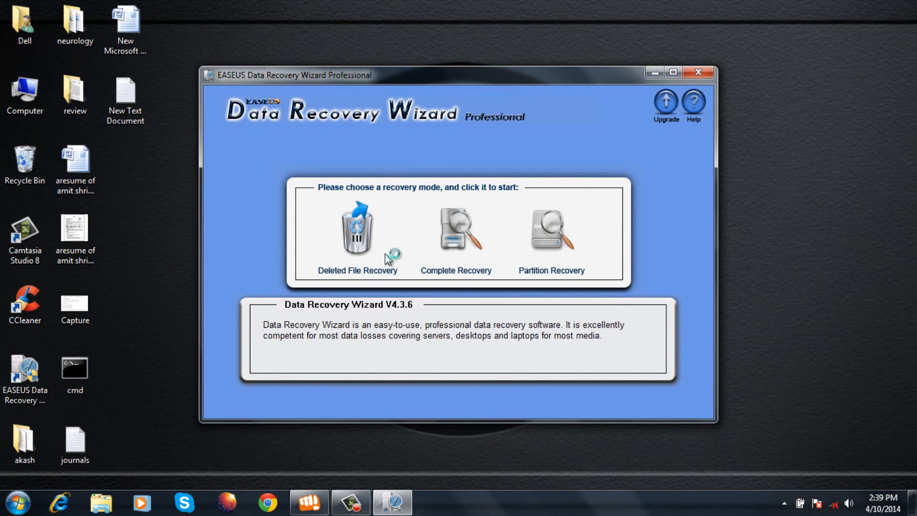
click(358, 233)
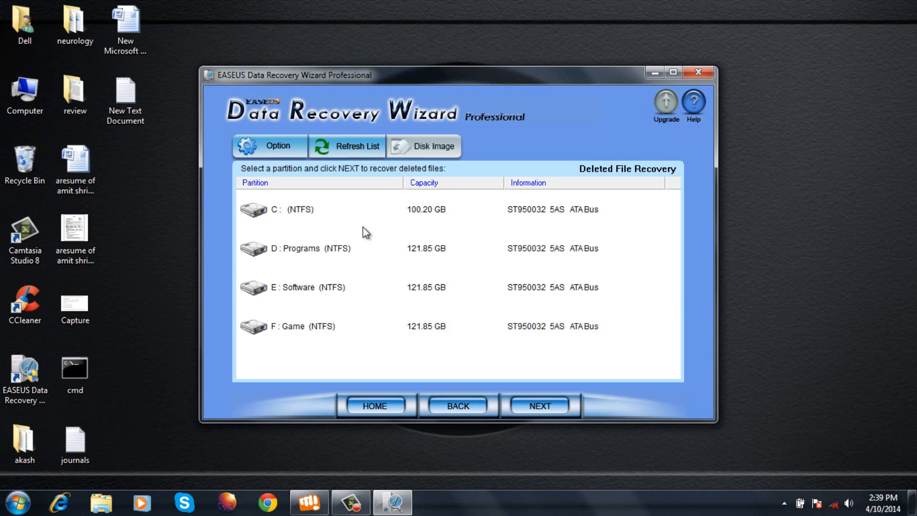
mouse_move(308, 345)
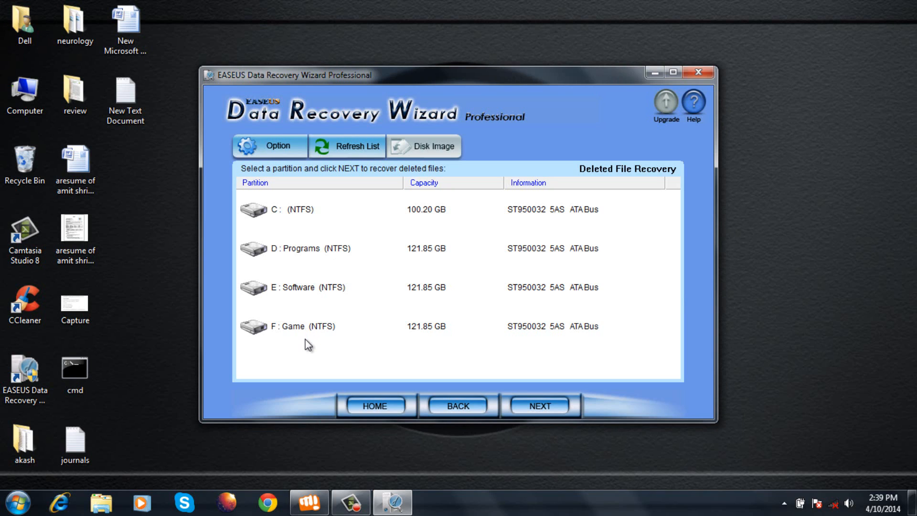
mouse_move(315, 338)
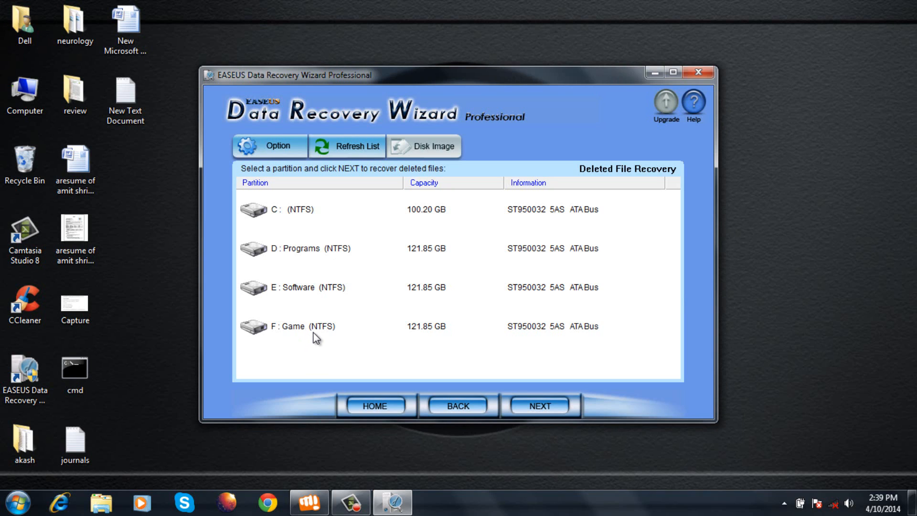
click(310, 326)
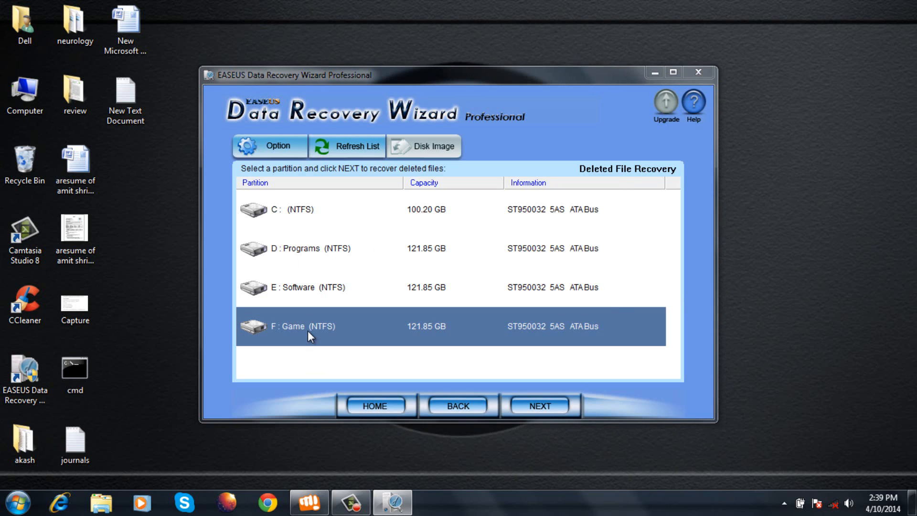
click(539, 405)
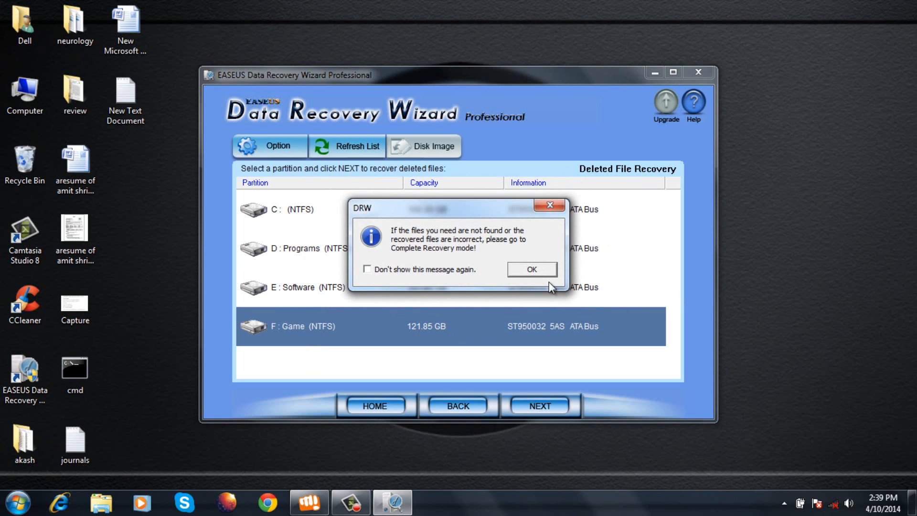
click(531, 269)
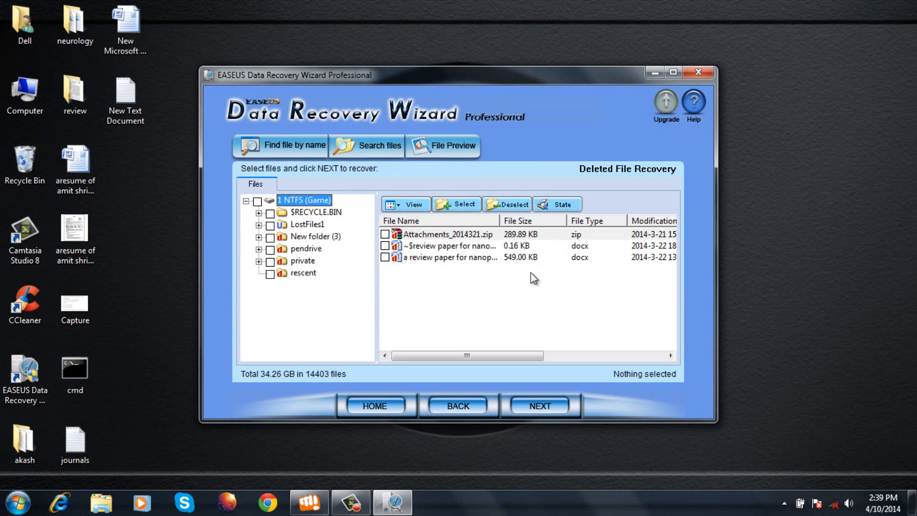
mouse_move(418, 237)
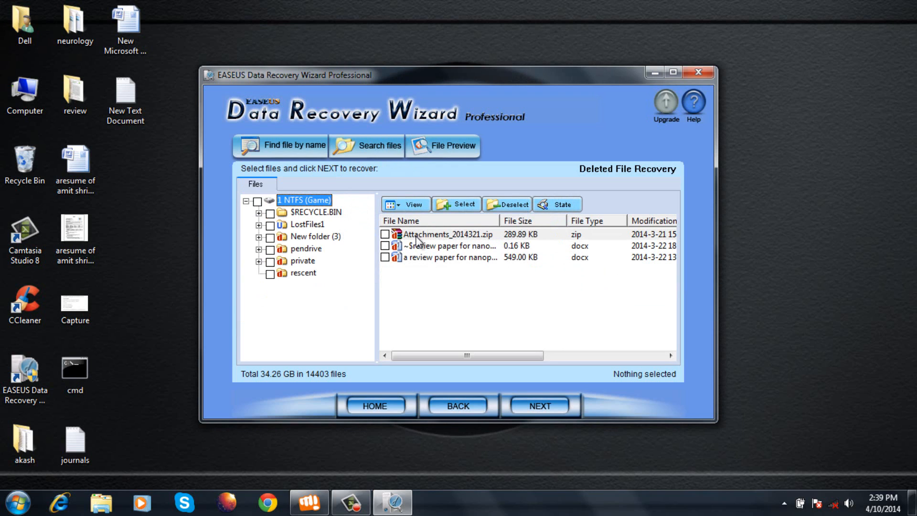
mouse_move(403, 237)
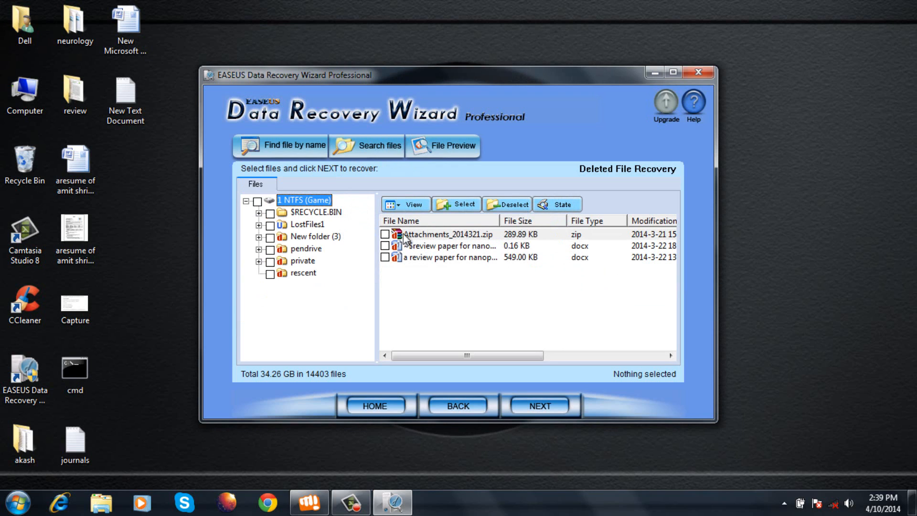
mouse_move(327, 177)
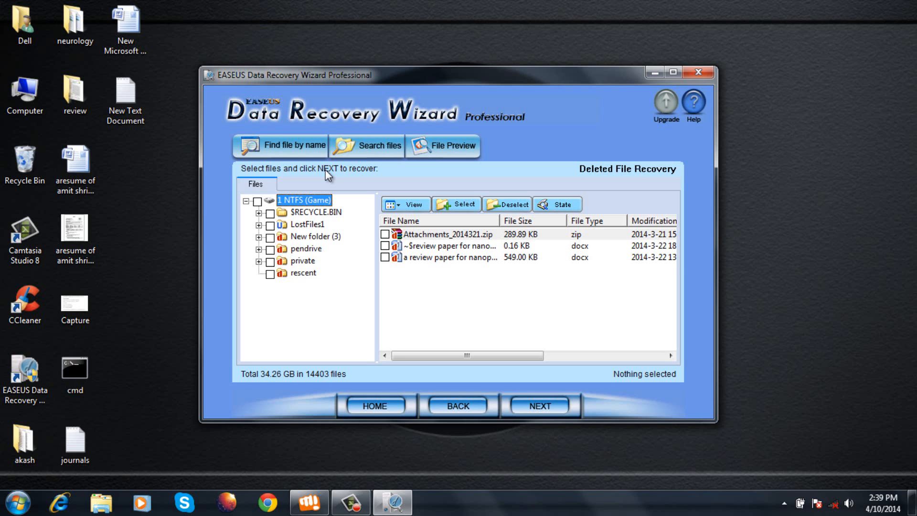
mouse_move(411, 245)
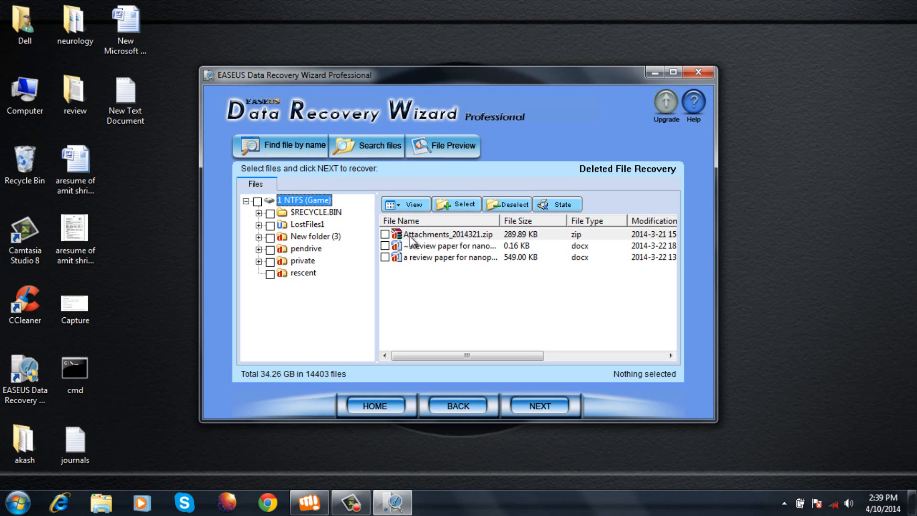
Step: Tick Attachments_2014321.zip (289.89 KB) for recovery and proceed to the save location
click(386, 233)
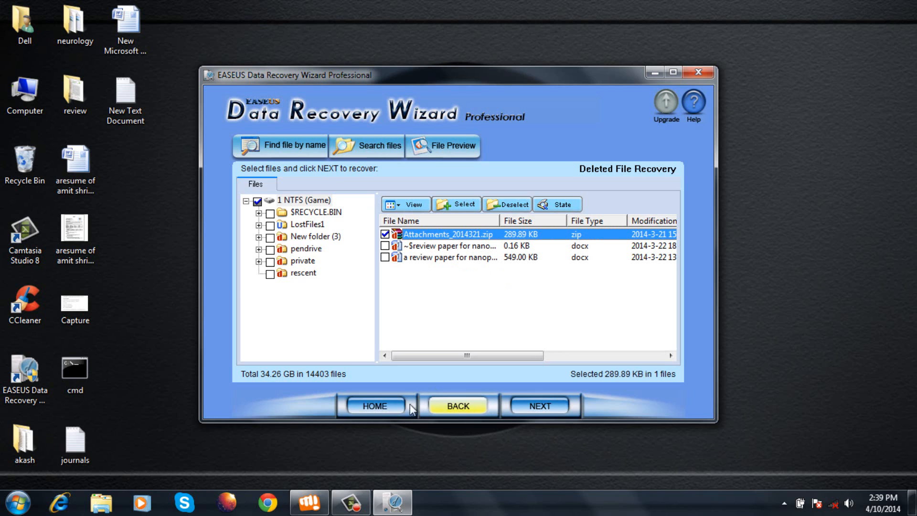
click(540, 406)
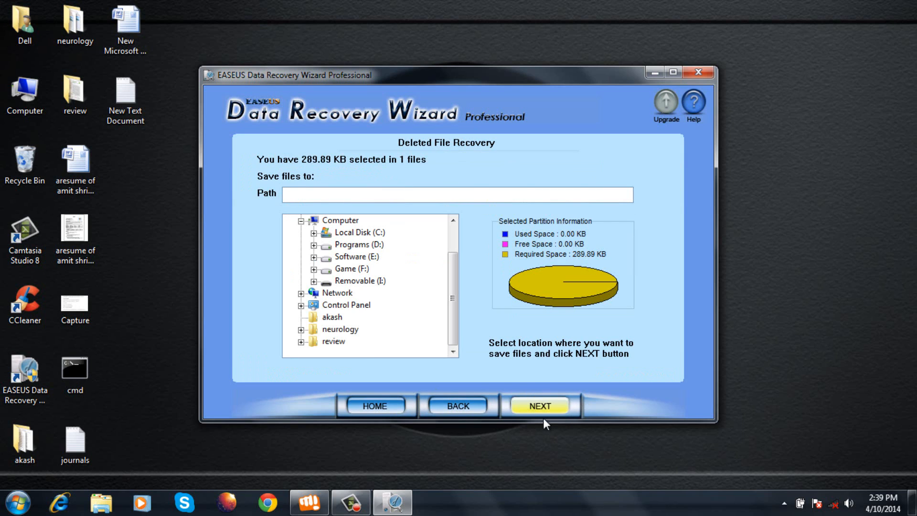
mouse_move(333, 300)
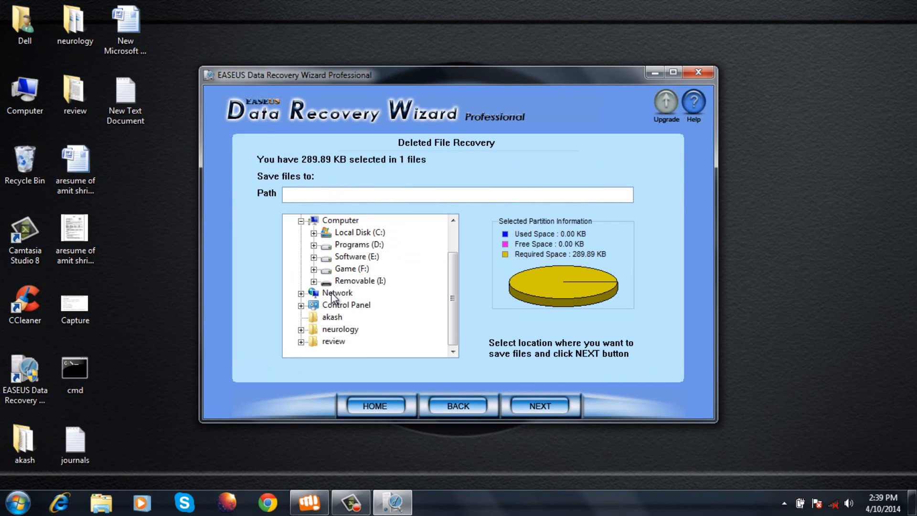
Step: Save Attachments_2014321.zip to Game (F:), accepting the same-disk caution
click(351, 268)
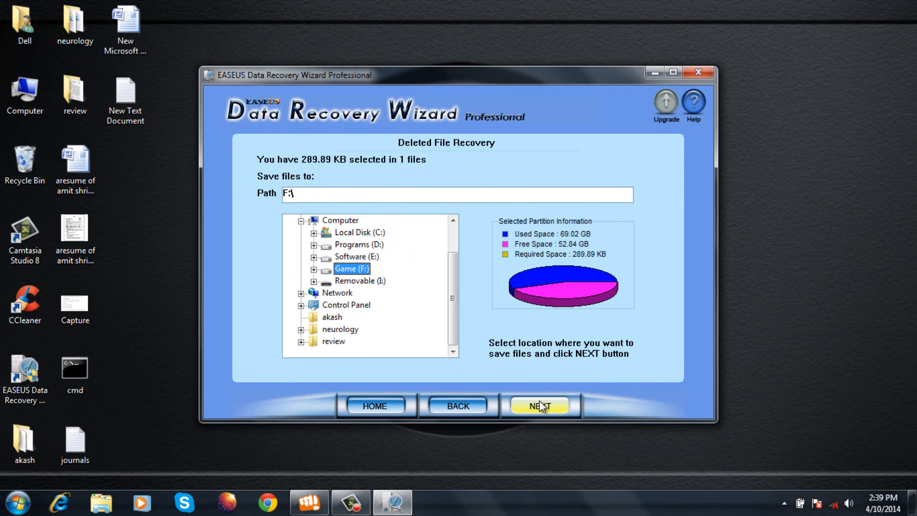
click(539, 405)
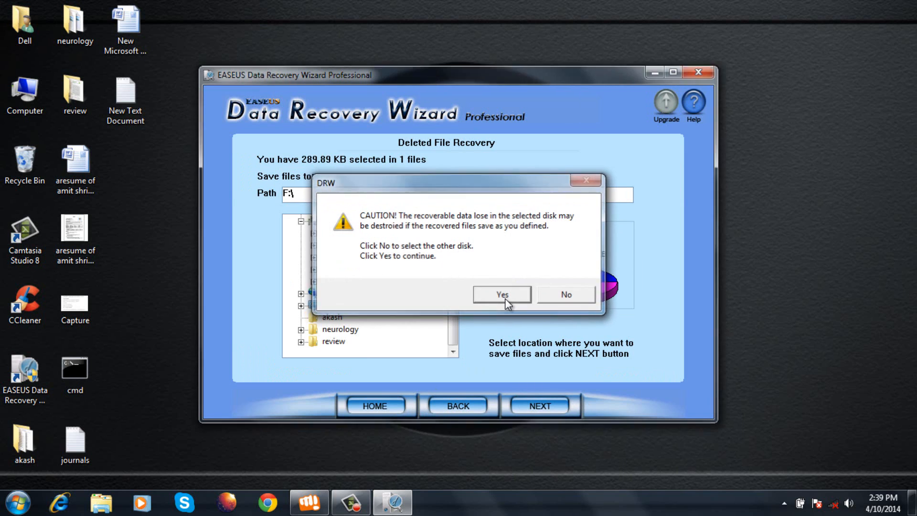
click(501, 294)
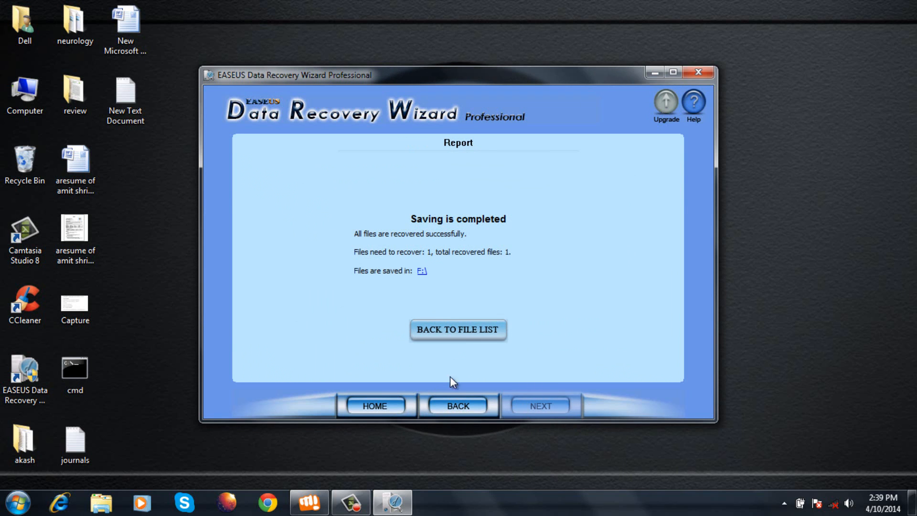
mouse_move(457, 339)
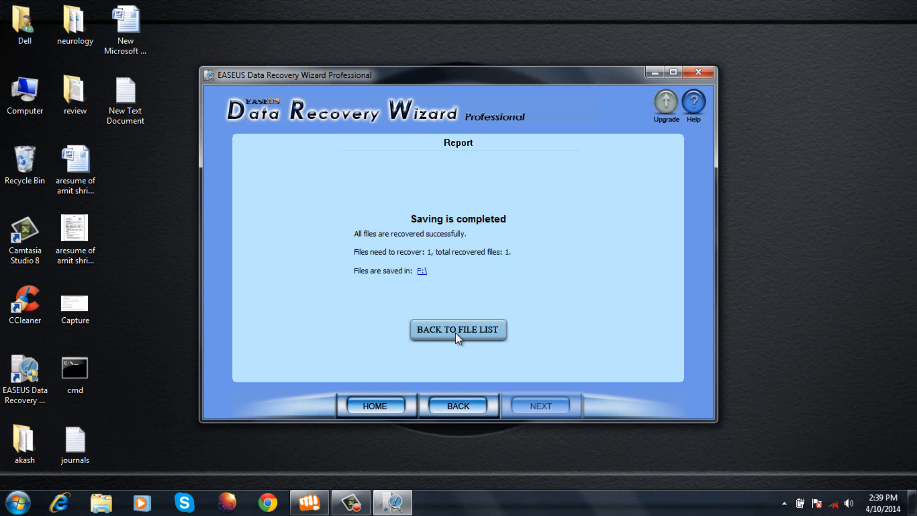
Step: Return to the file list, then close EaseUS and confirm Exit now
click(458, 329)
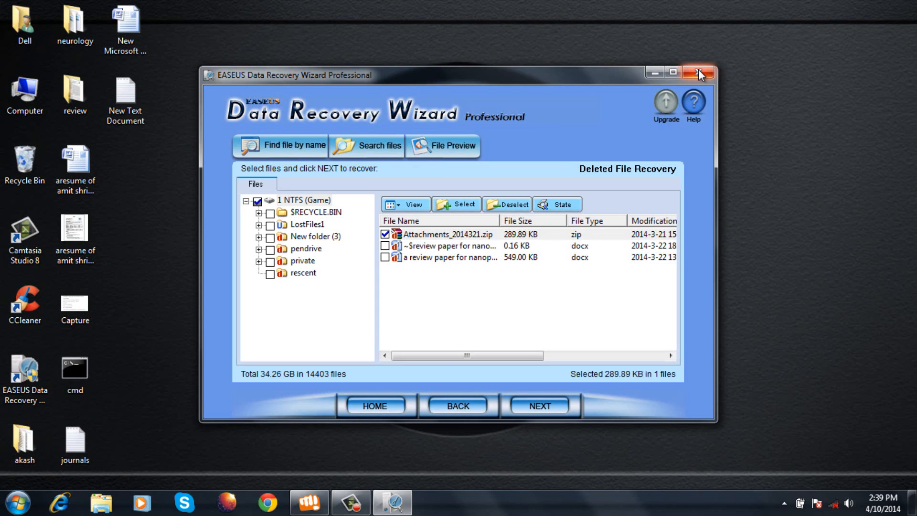
click(697, 72)
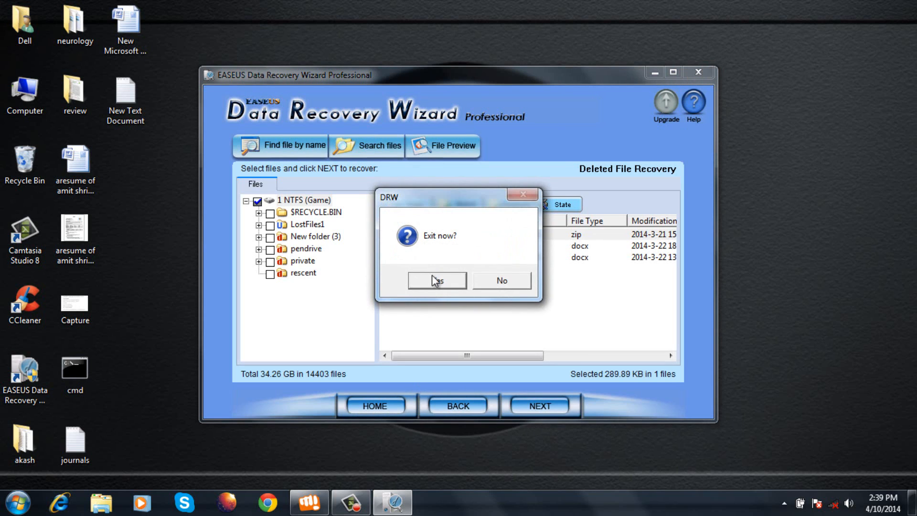
click(437, 280)
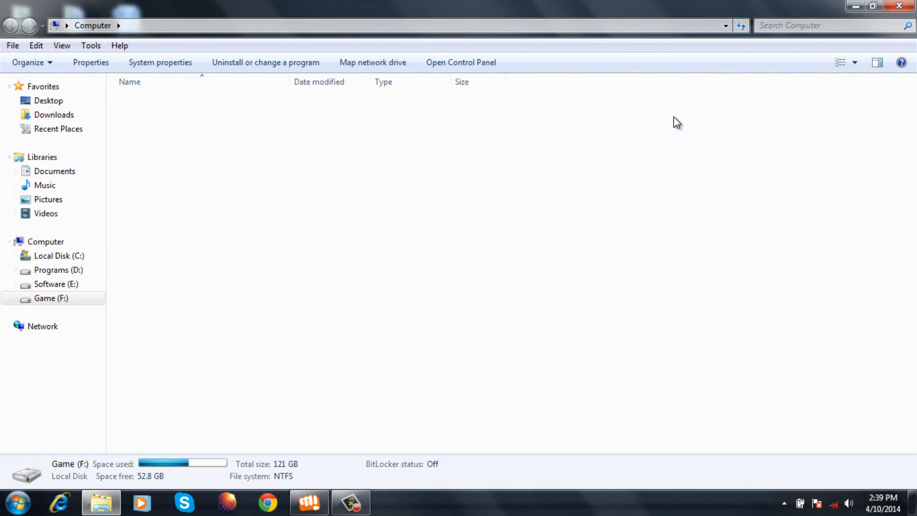
Step: Open F:\1 NTFS\Attachments_2014321.zip in WinRAR to view its three PDFs
double_click(50, 298)
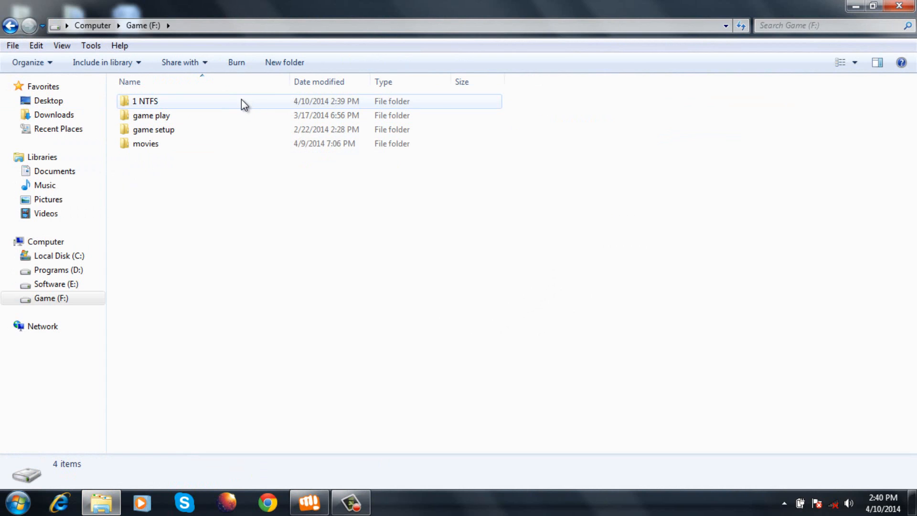
double_click(143, 101)
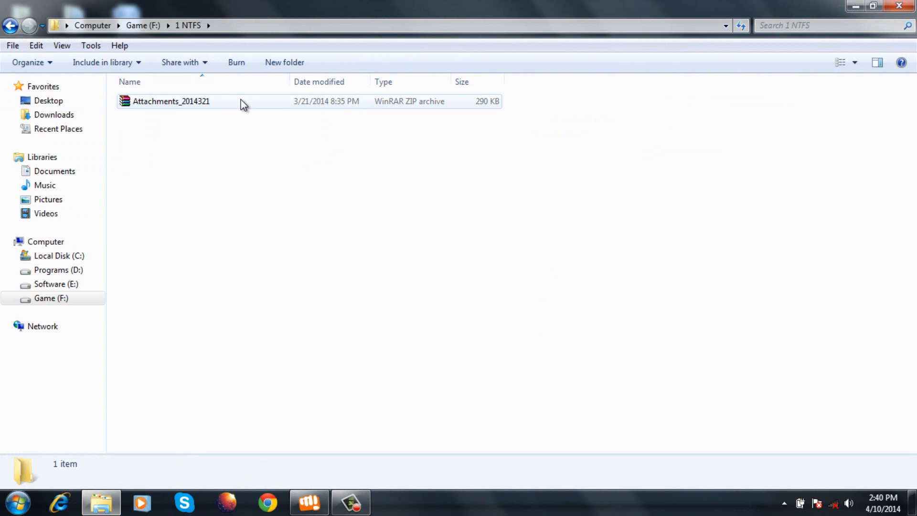
click(169, 102)
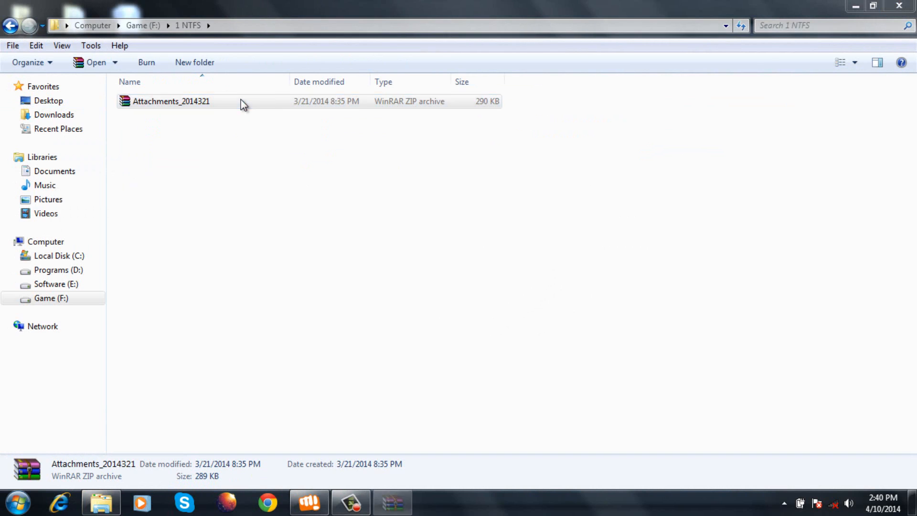
double_click(169, 101)
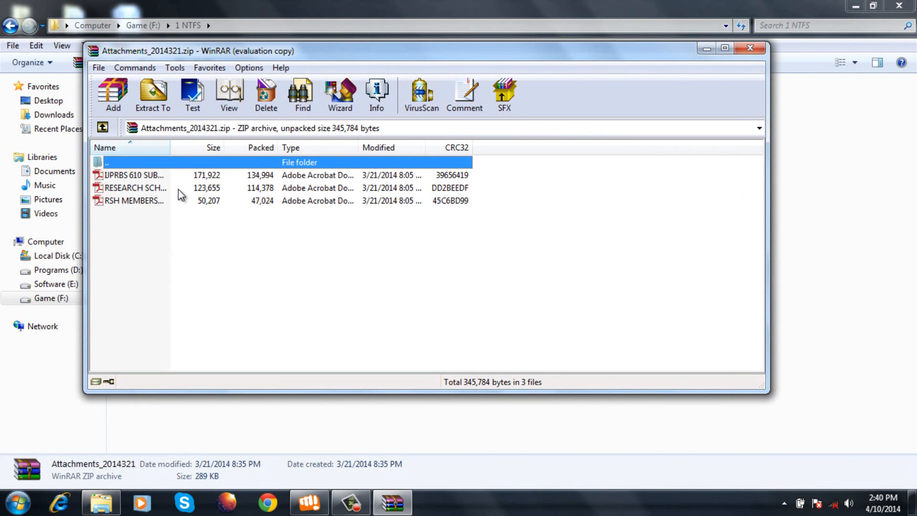